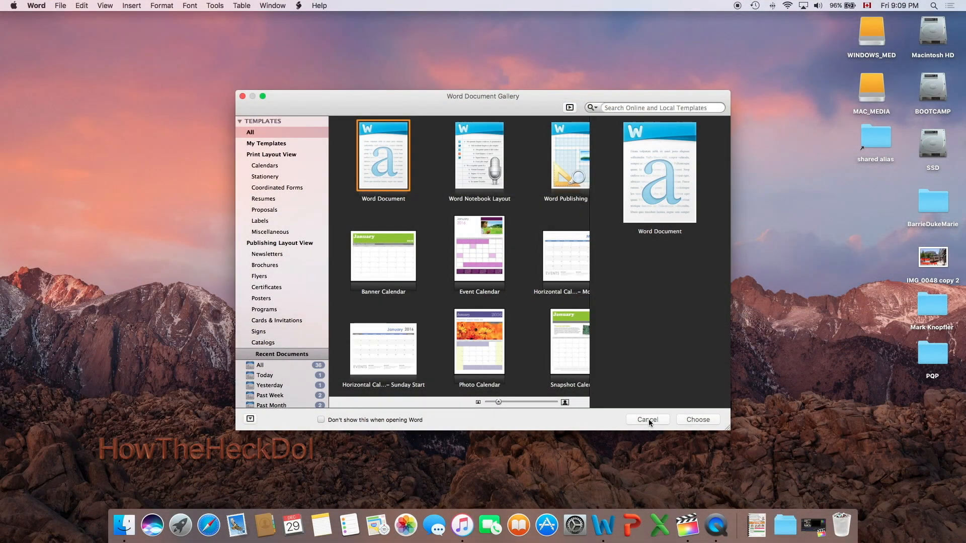
- Open a blank document and type the heading 'CREATING MACROS'
left_click(648, 419)
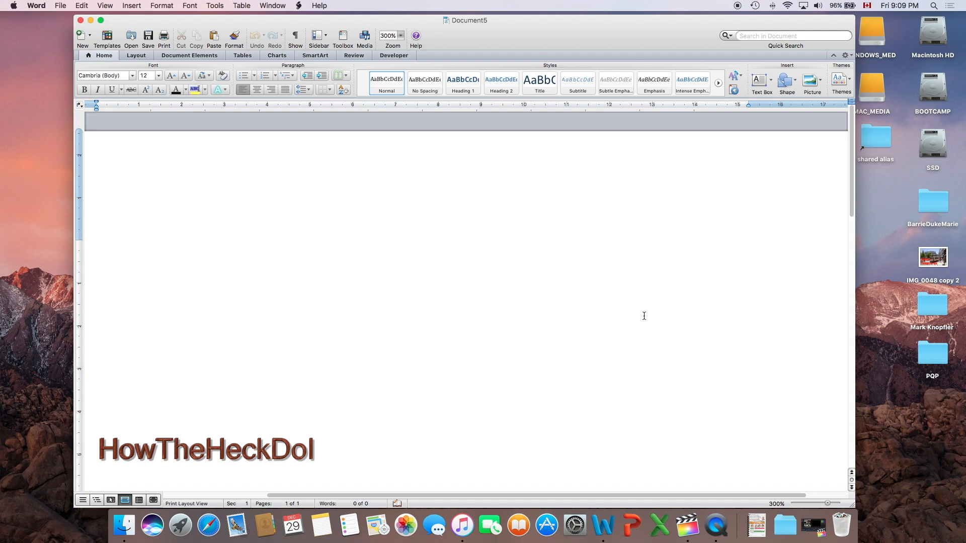
type("CREA")
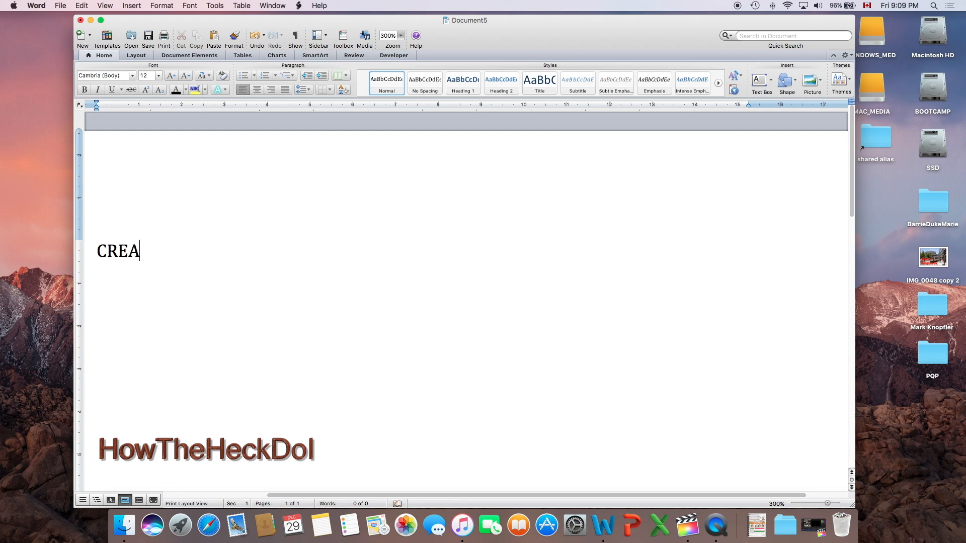
type("TING")
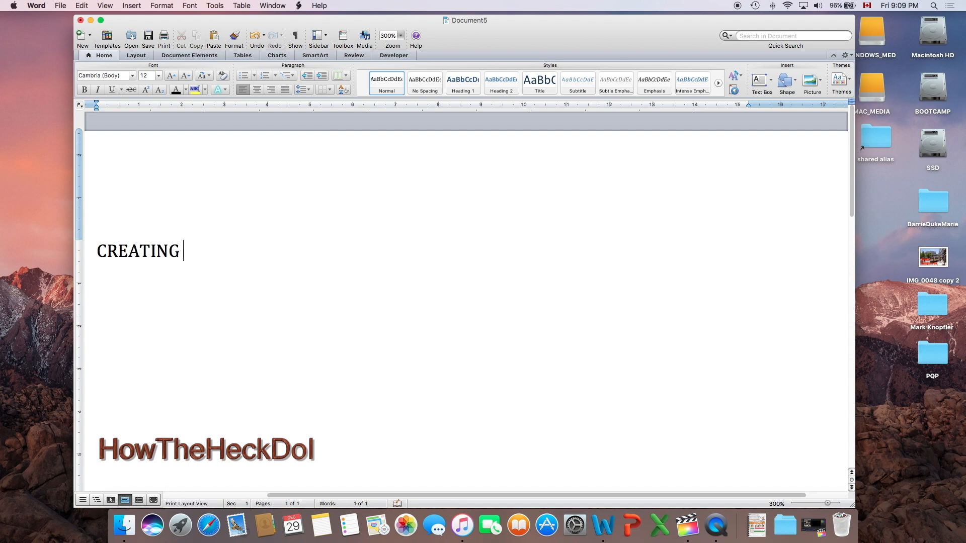
type("MACROS")
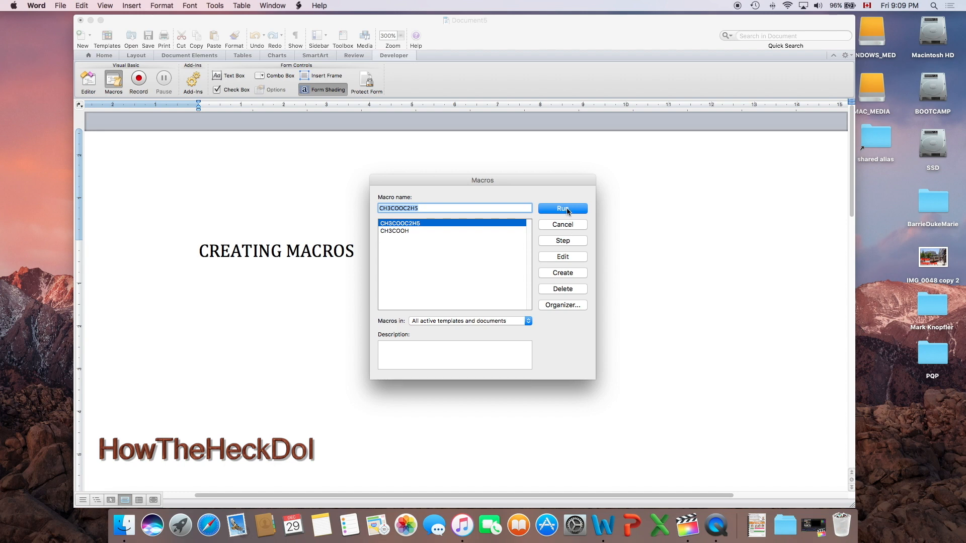
- Run the stored macro to insert CH3CH2COOC2H5, then return to the Home tab
left_click(562, 209)
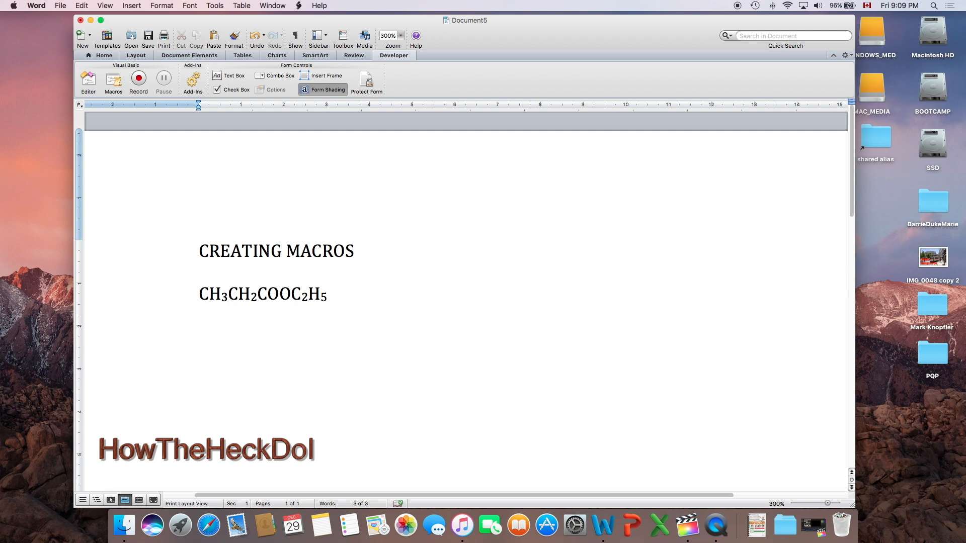
left_click(86, 55)
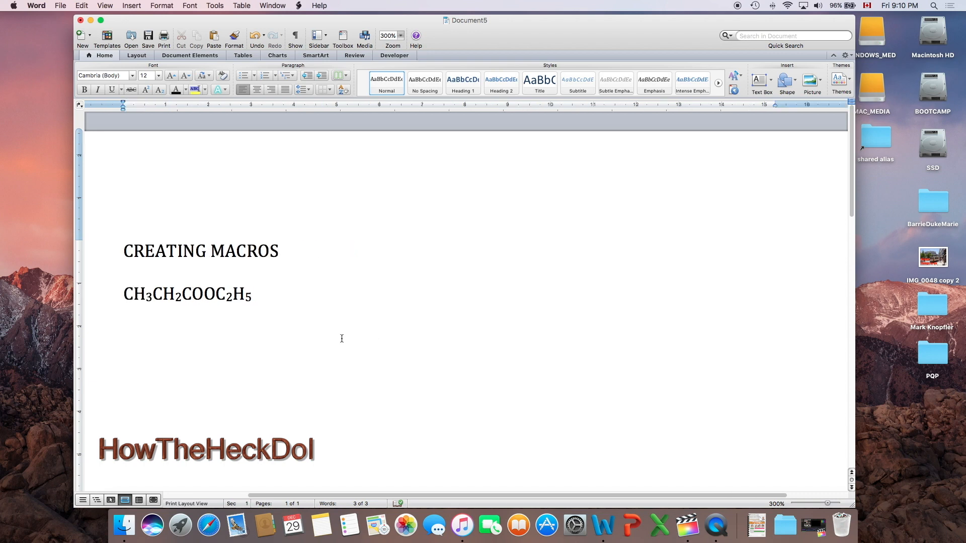
mouse_move(349, 327)
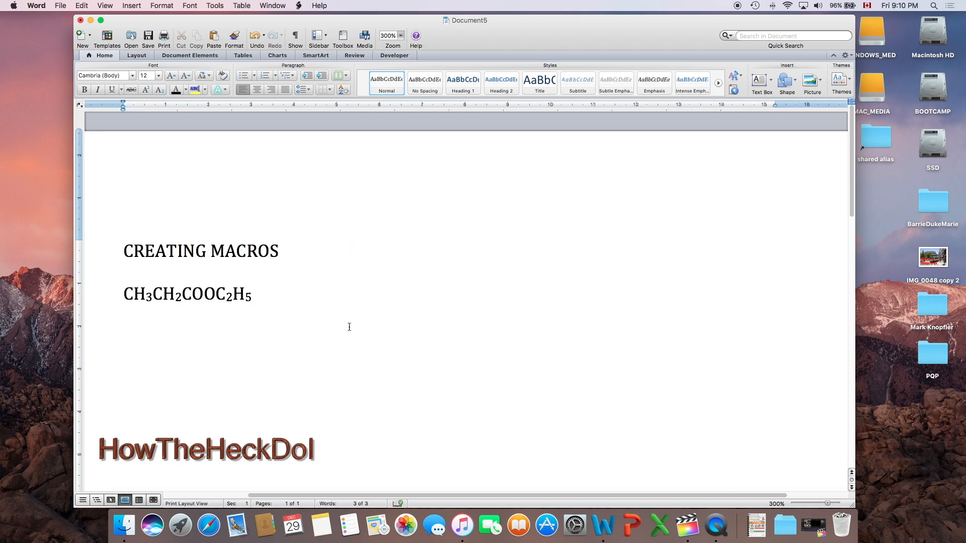
mouse_move(96, 303)
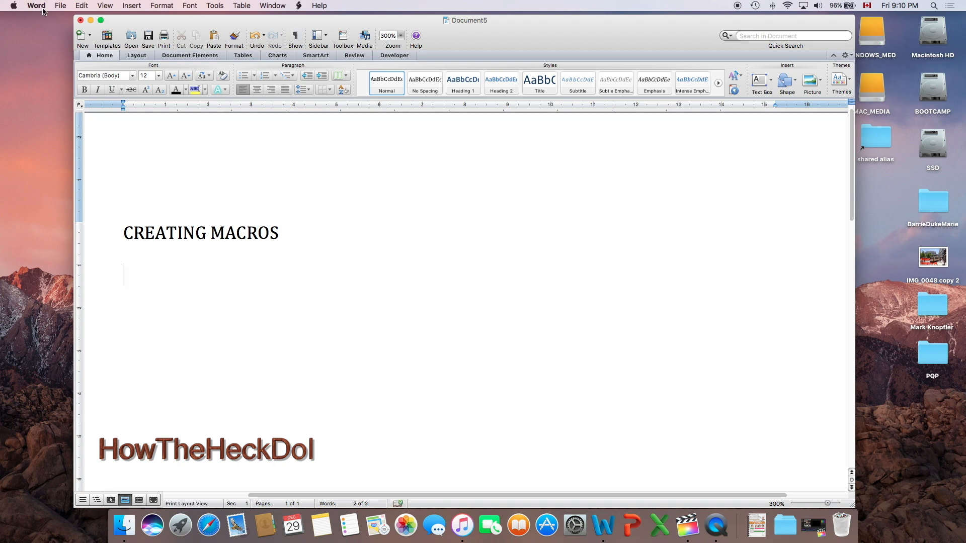
- Open Word Preferences and go to the Ribbon customization settings
left_click(32, 5)
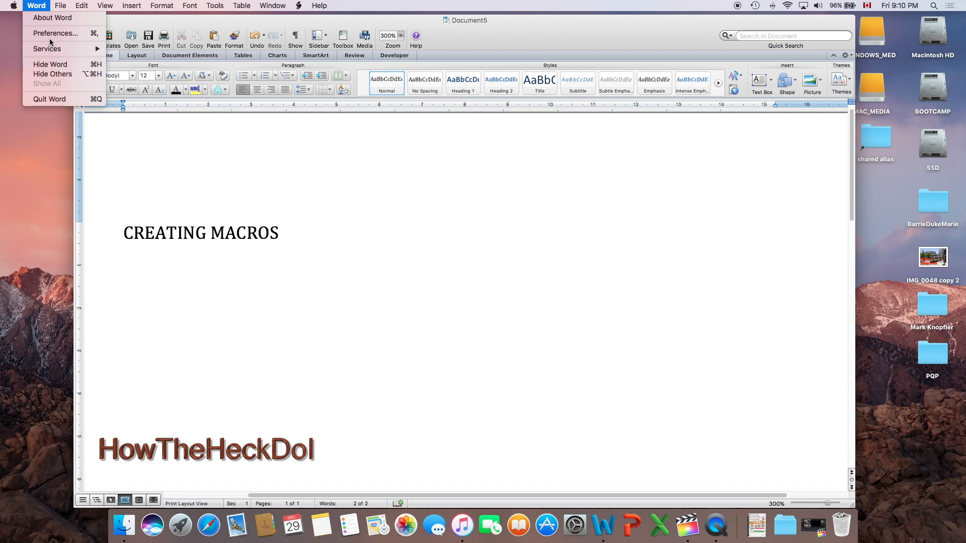
left_click(48, 34)
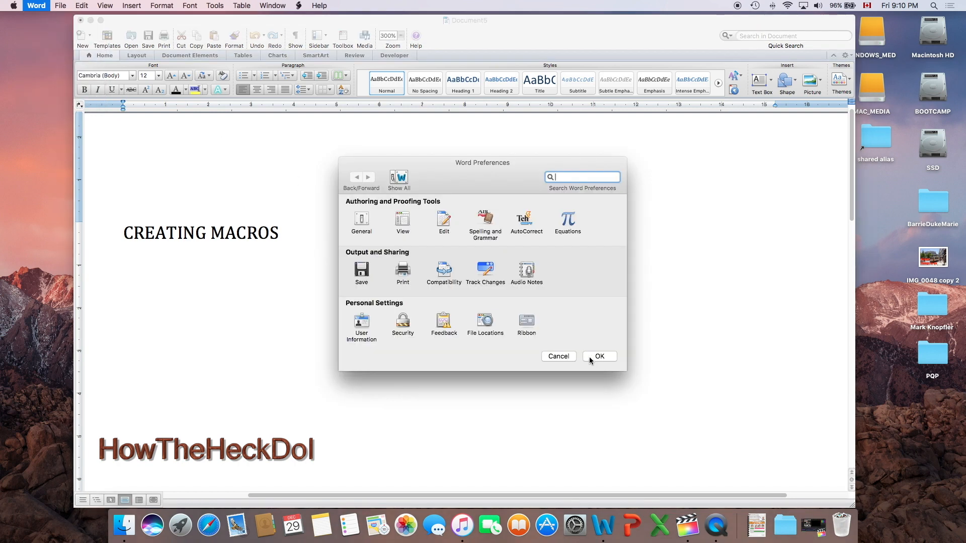
left_click(527, 323)
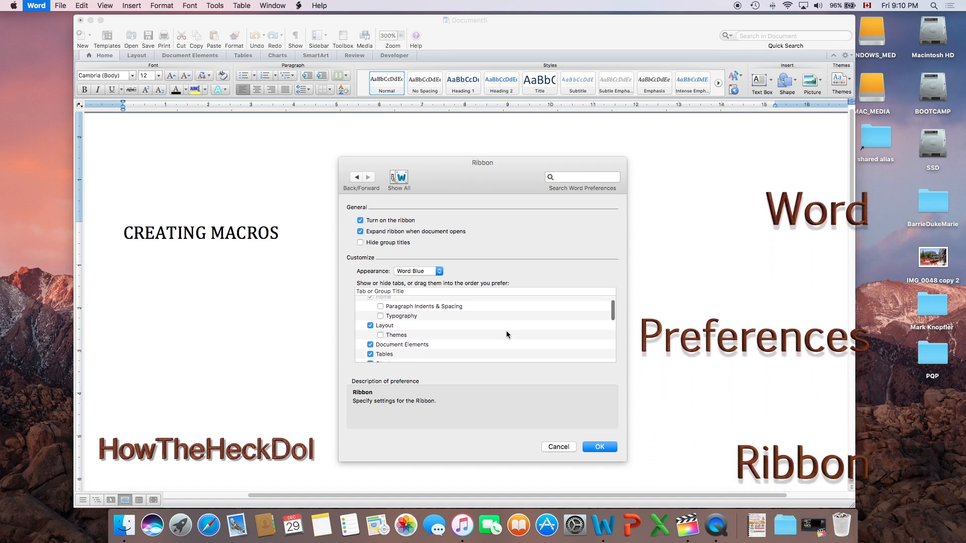
scroll("down", 3)
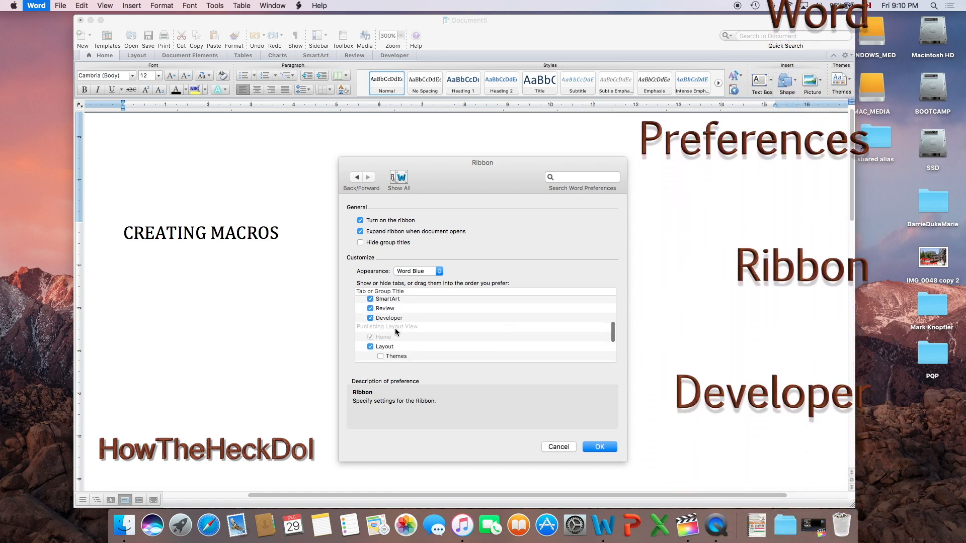
- Enable the Developer tab in the ribbon and show its macro tools
left_click(371, 321)
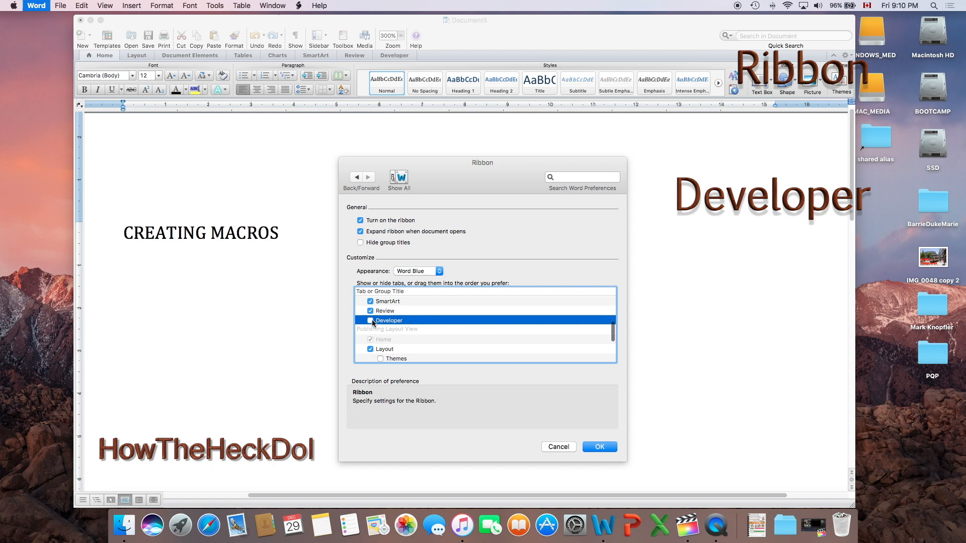
left_click(370, 320)
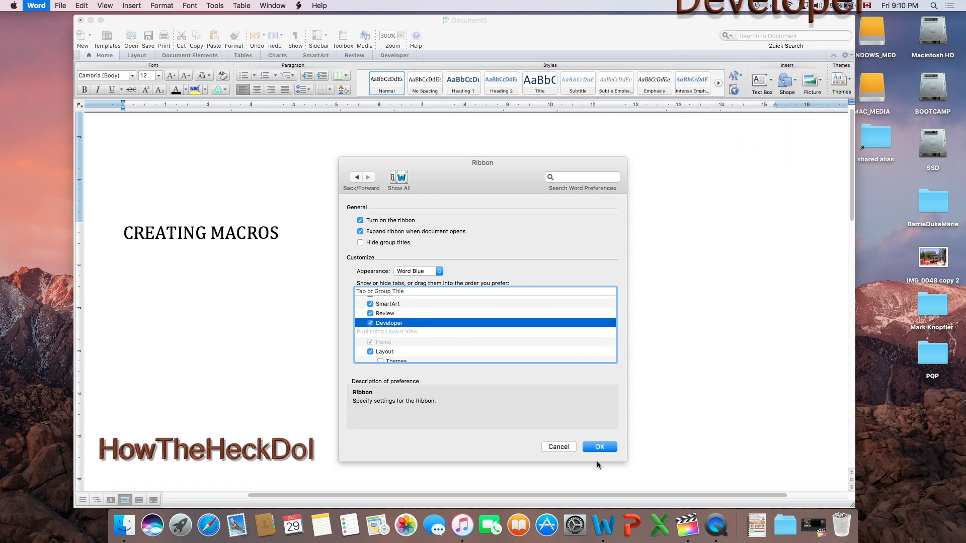
left_click(599, 447)
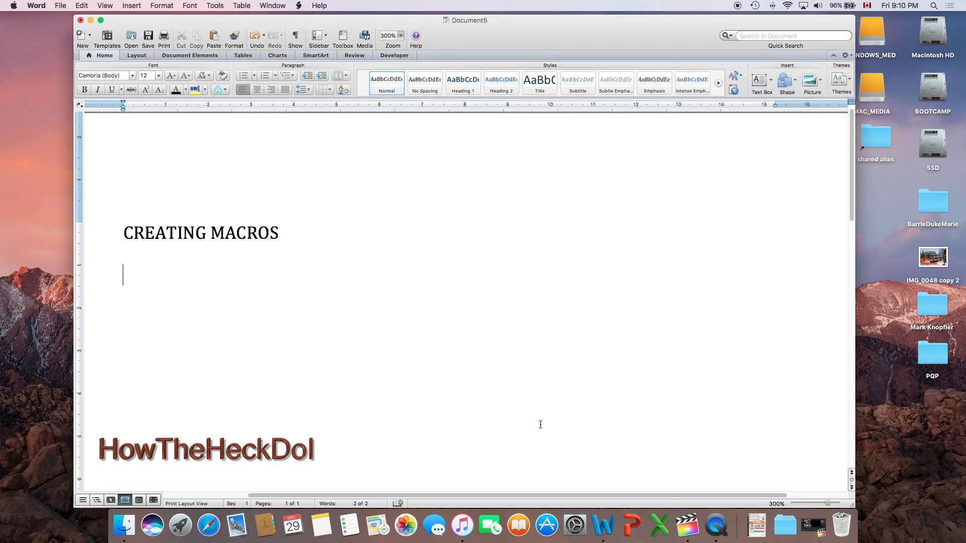
left_click(394, 56)
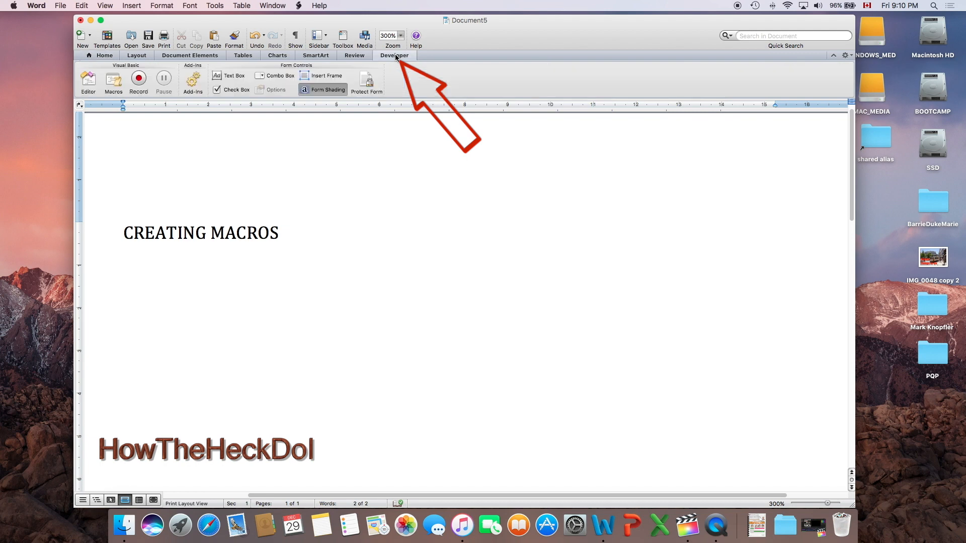
- Record a macro named TEST described 'MACRO FOR WRITING ESTER FORMULA', assigned to a toolbar
left_click(138, 79)
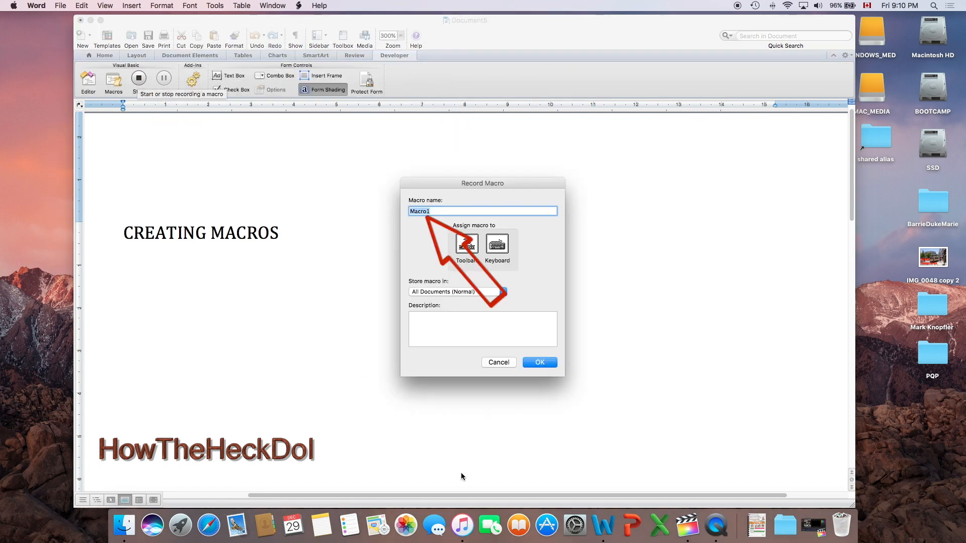
type("TEST")
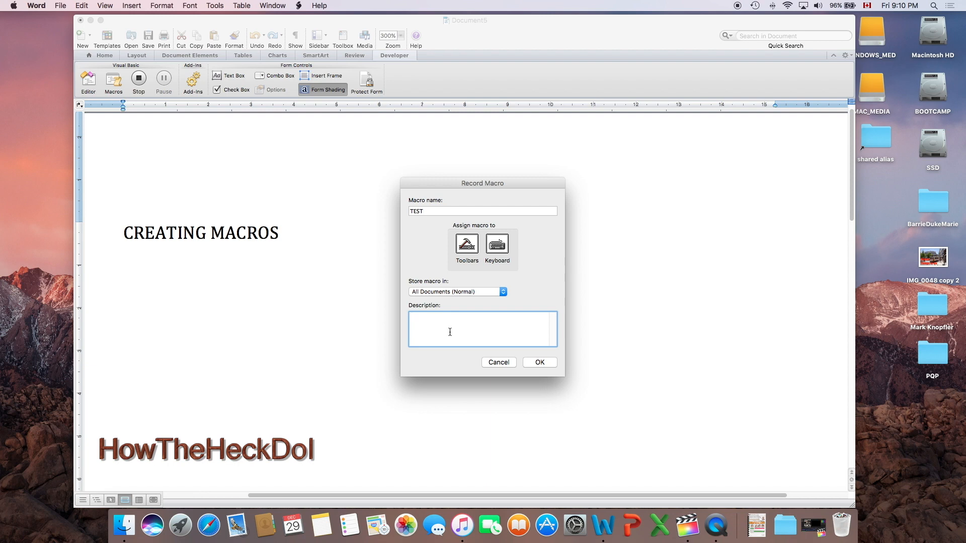
type("MACRO FOR WRITING ESTER FORMULA")
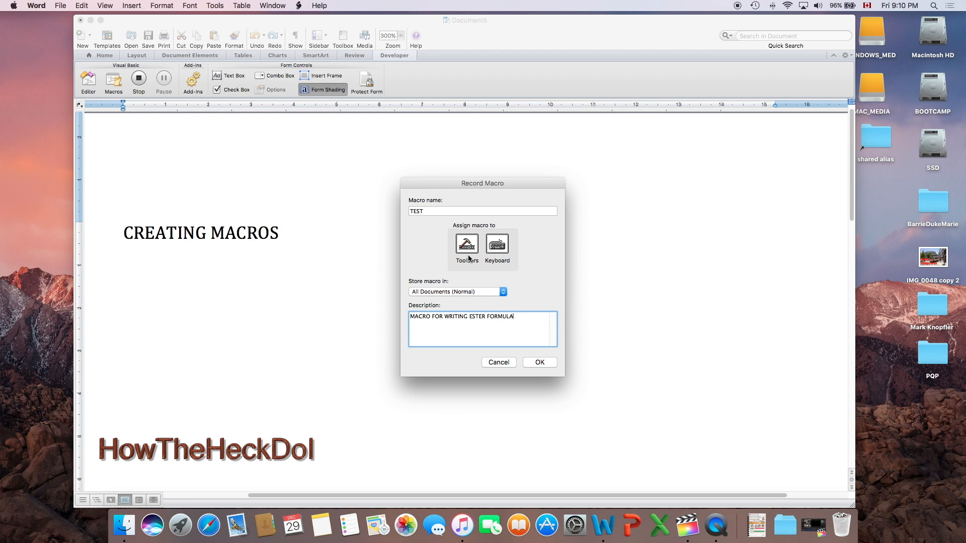
left_click(466, 244)
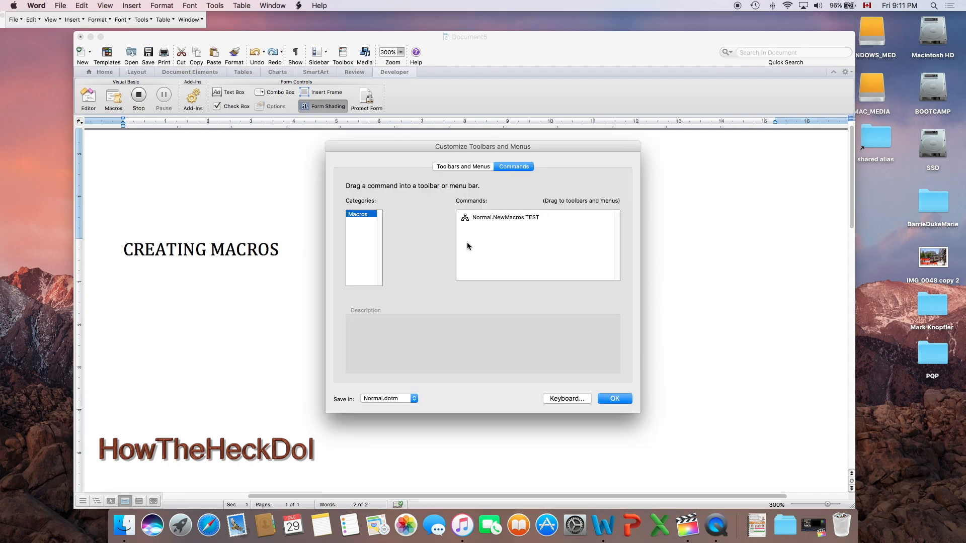
left_click(614, 399)
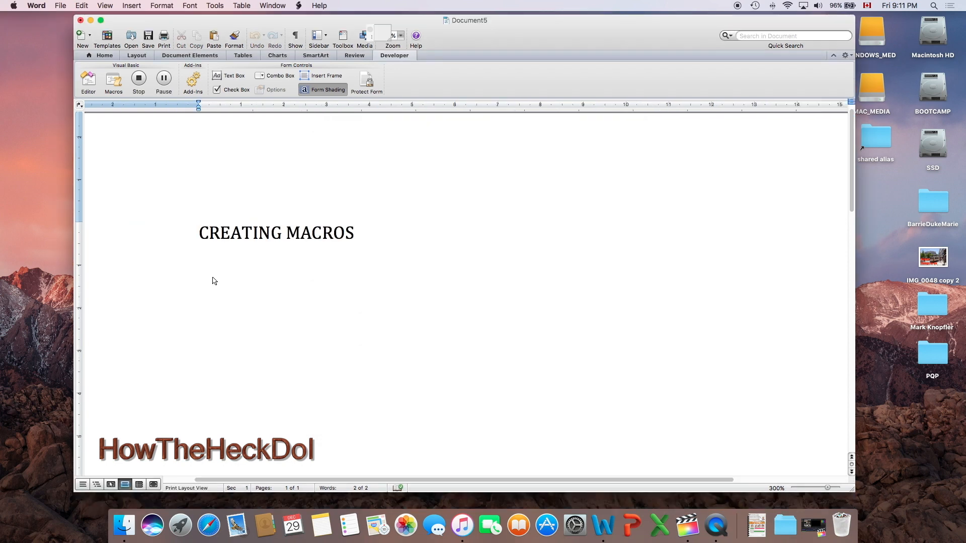
- Type CH3CH2COOC2H5 with subscript digits, then return to the Developer tab
type("CH")
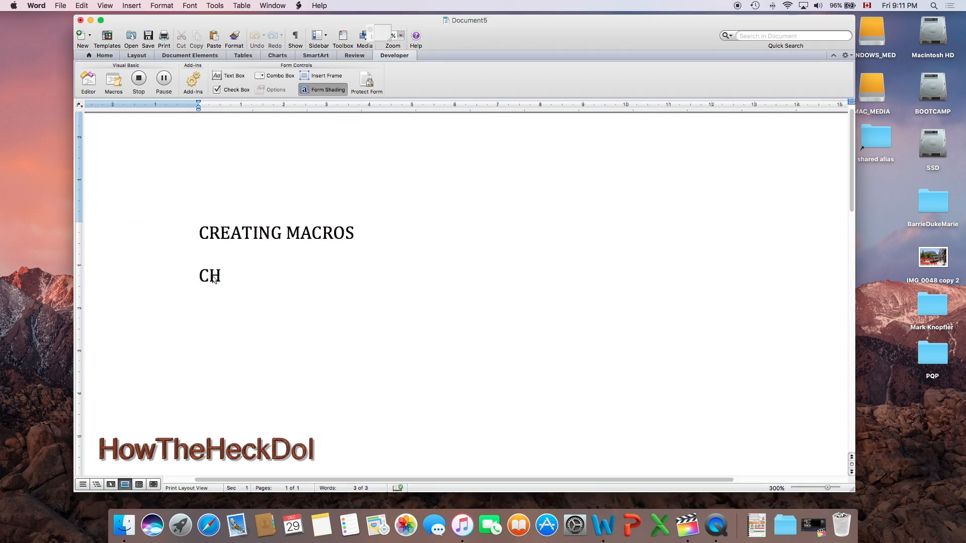
left_click(104, 56)
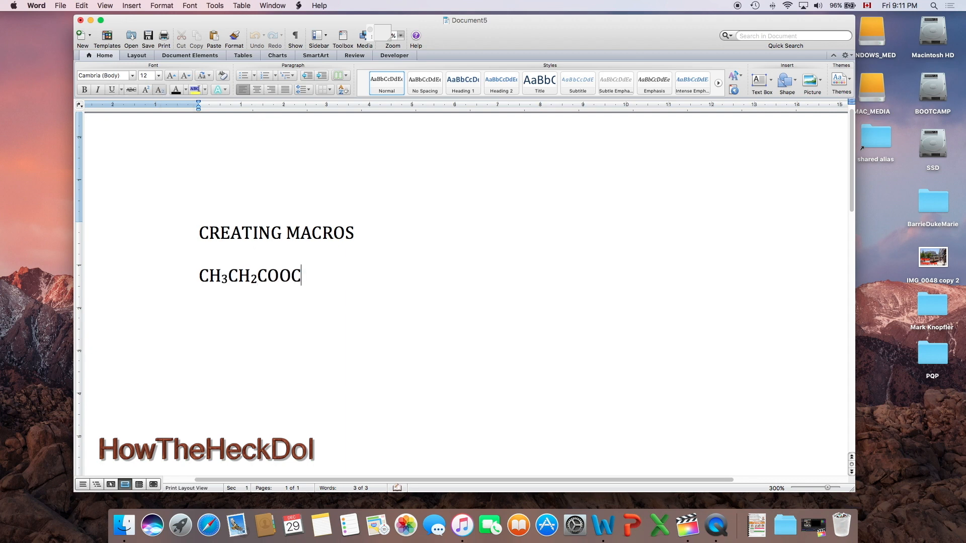
type("2H5")
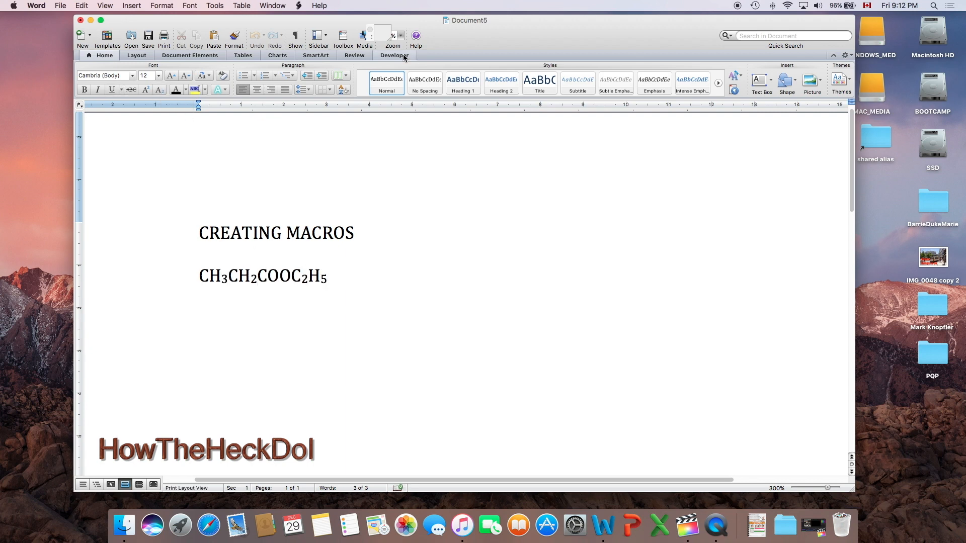
left_click(394, 56)
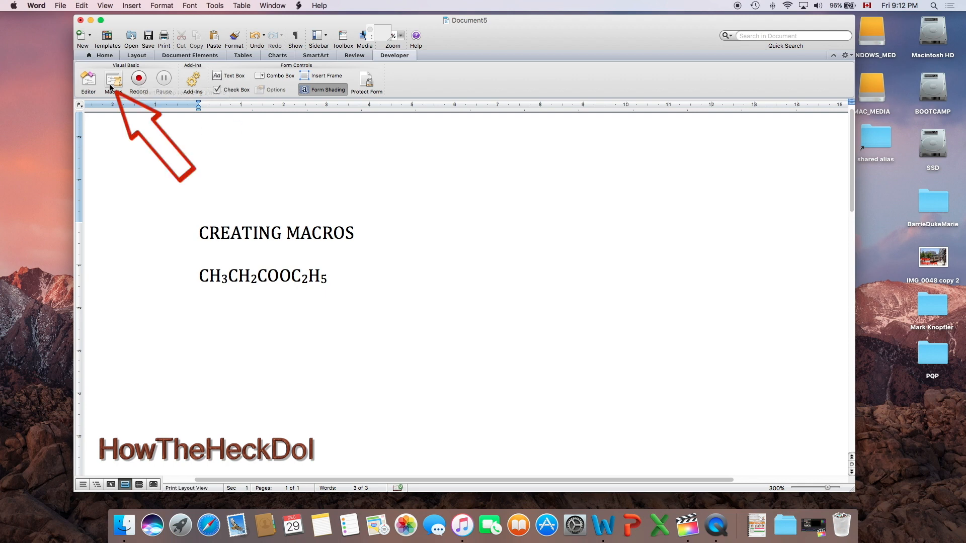
- Choose the TEST macro from the macro list and run it
left_click(113, 81)
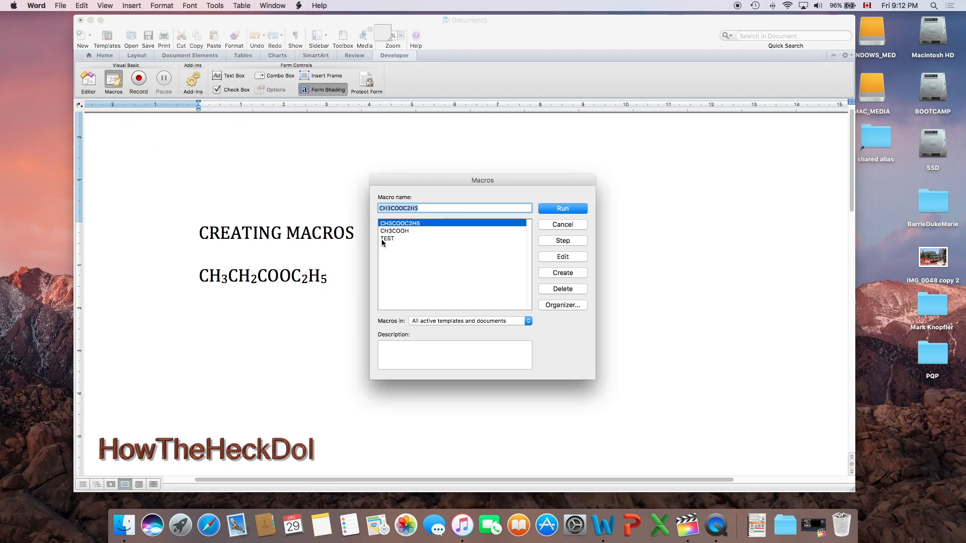
left_click(387, 238)
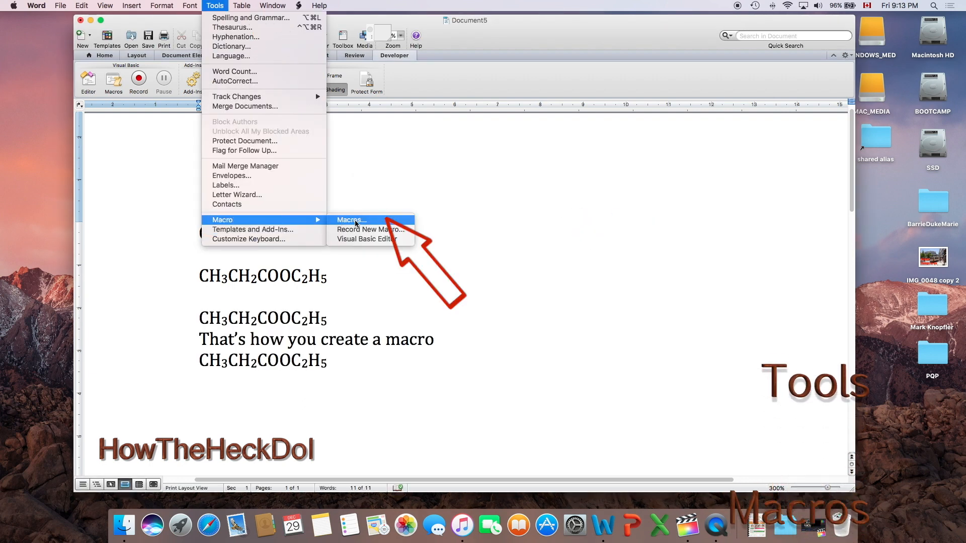
left_click(350, 220)
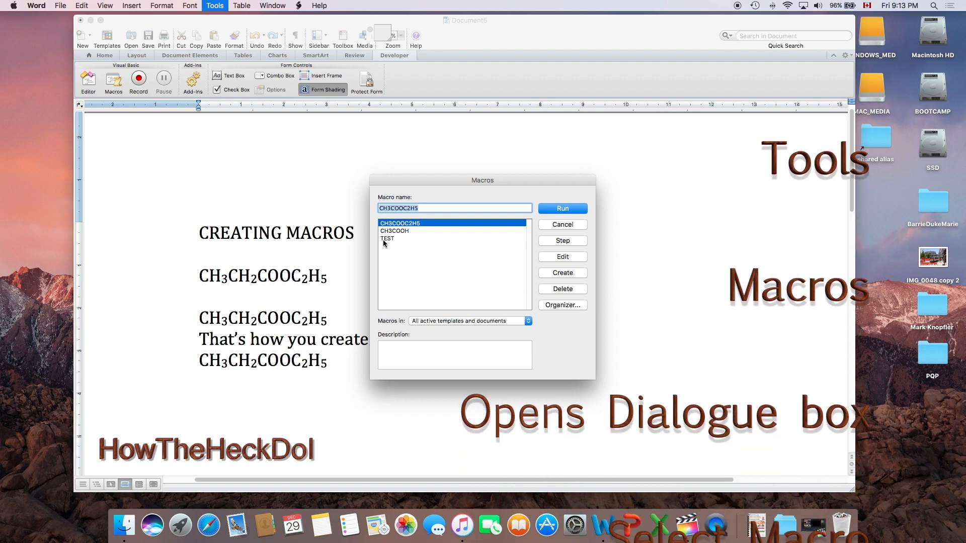
left_click(562, 208)
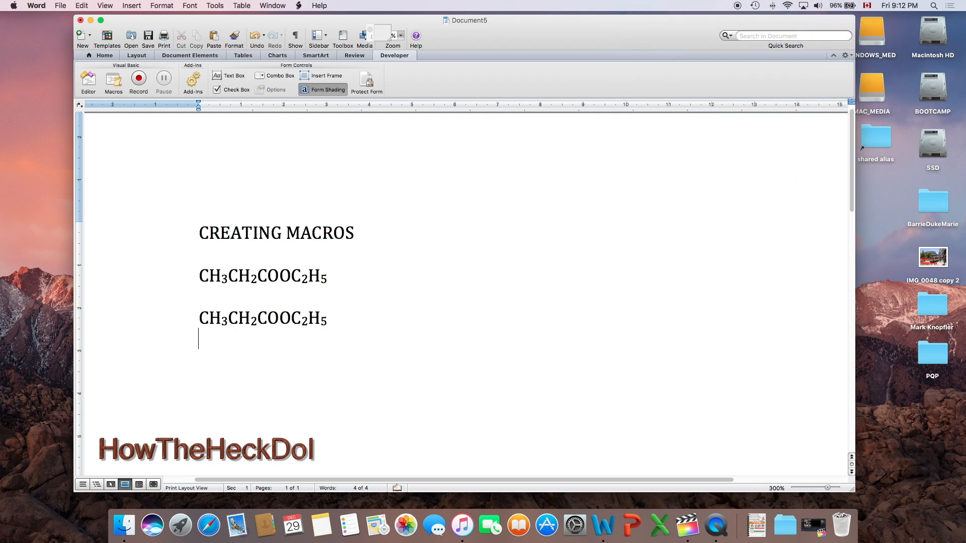
- Type the sentence 'That's how you create a macro' below the formula
type("That’s")
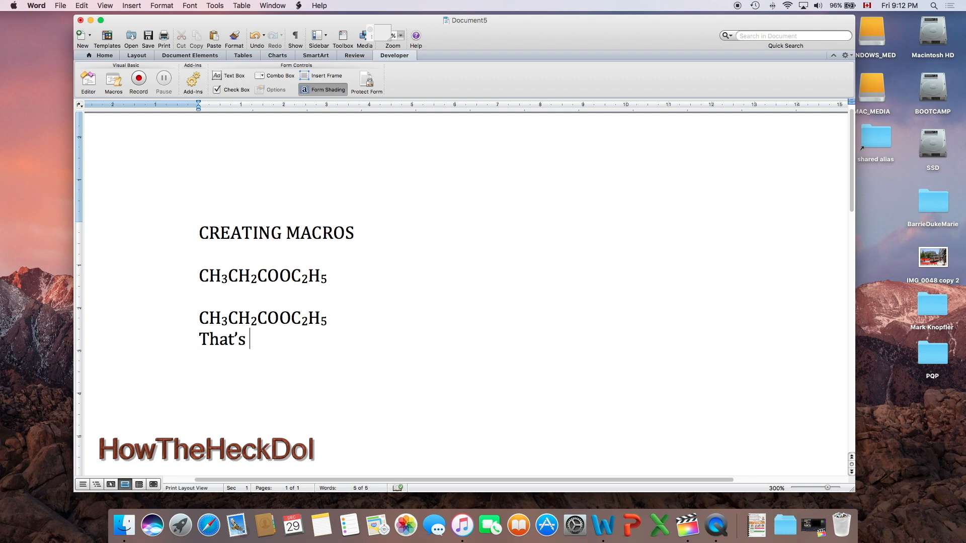
type("how you create")
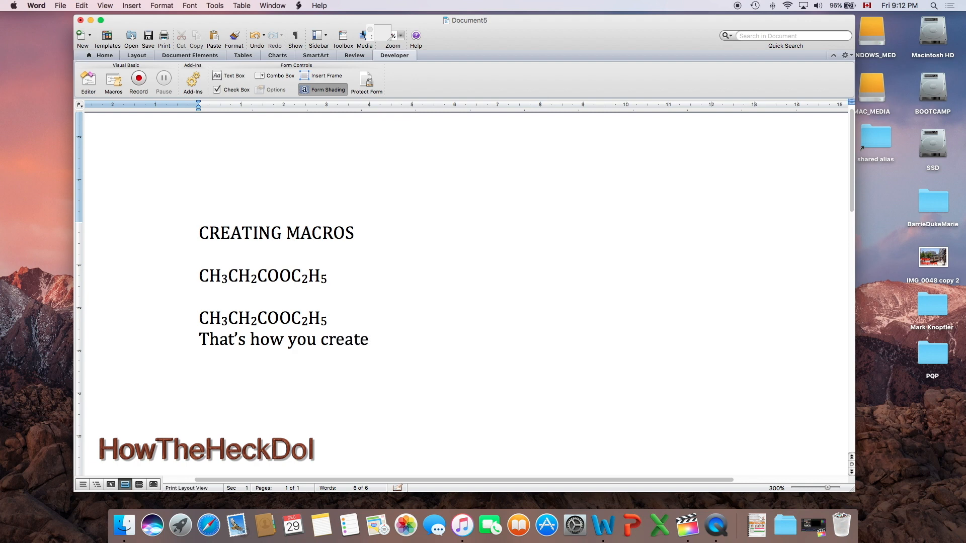
type("a ma")
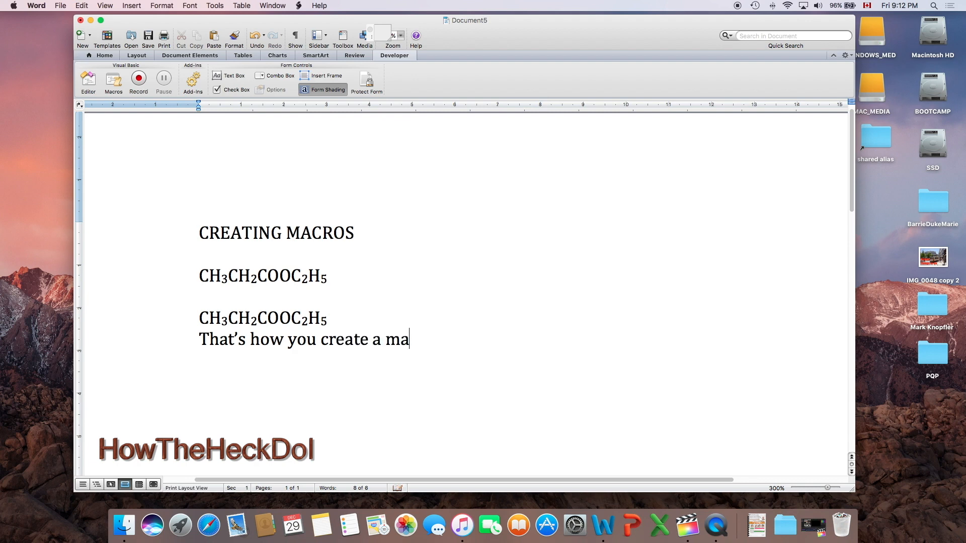